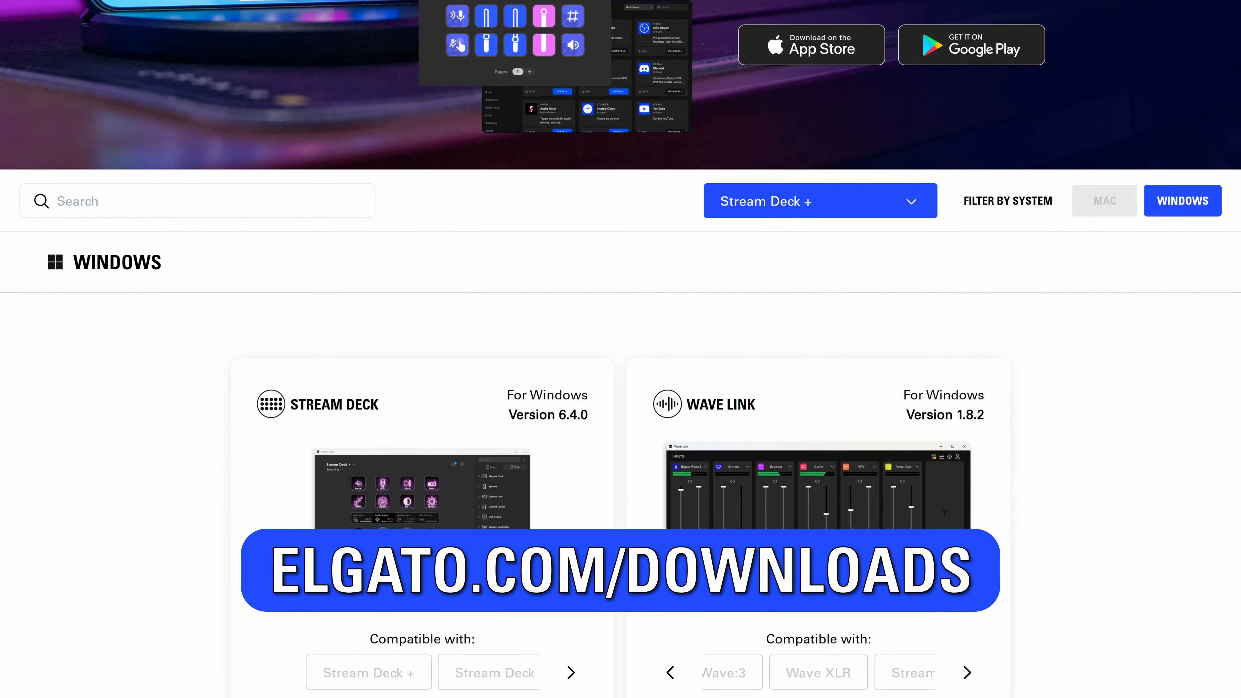
Step: Start creating a new Elgato account from the Stream Deck account menu
scroll("down", 3)
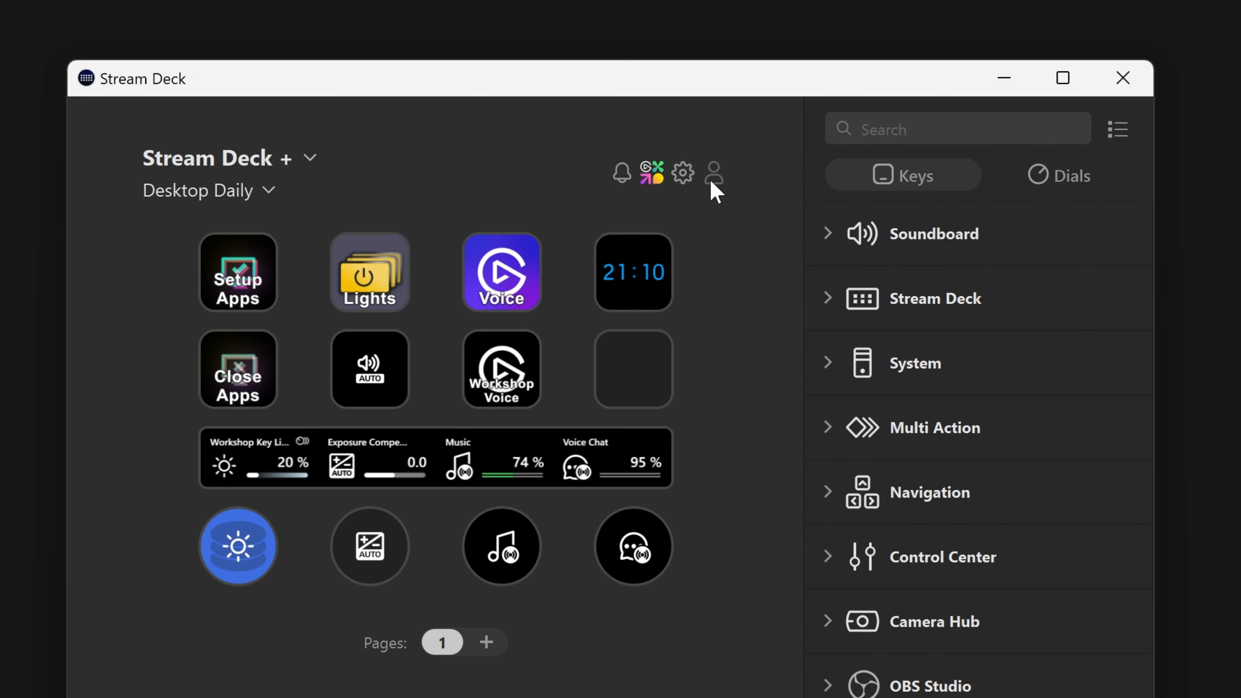
left_click(713, 173)
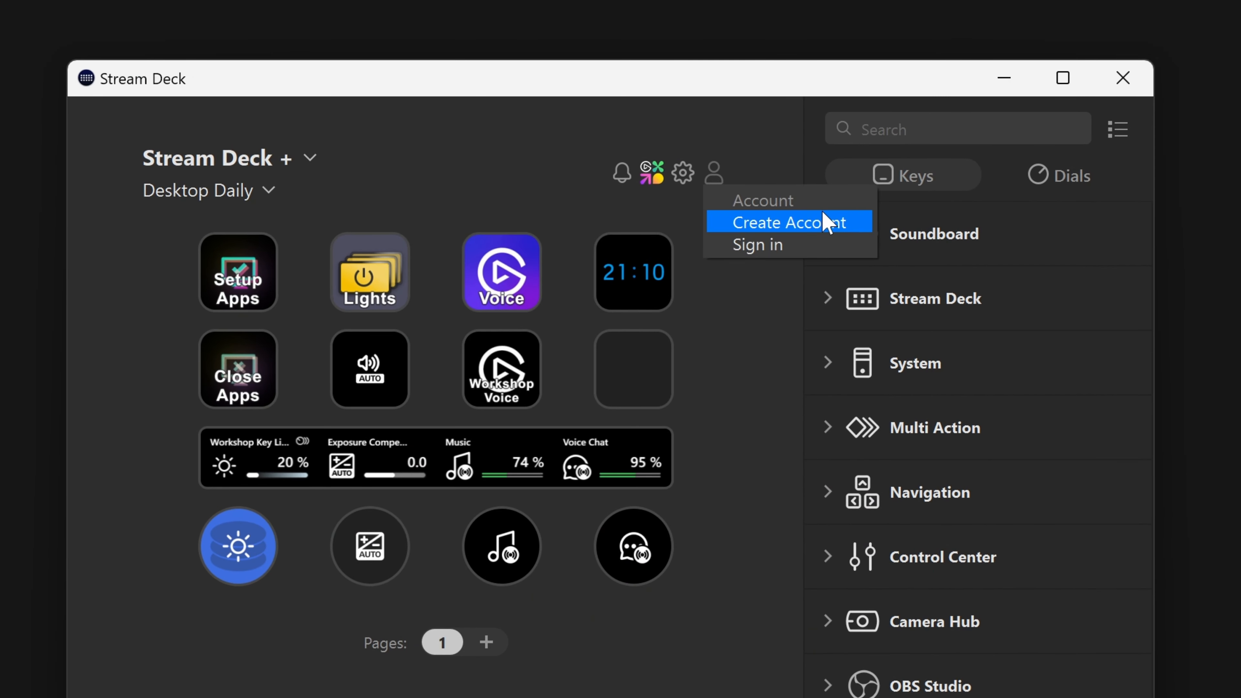
mouse_move(827, 229)
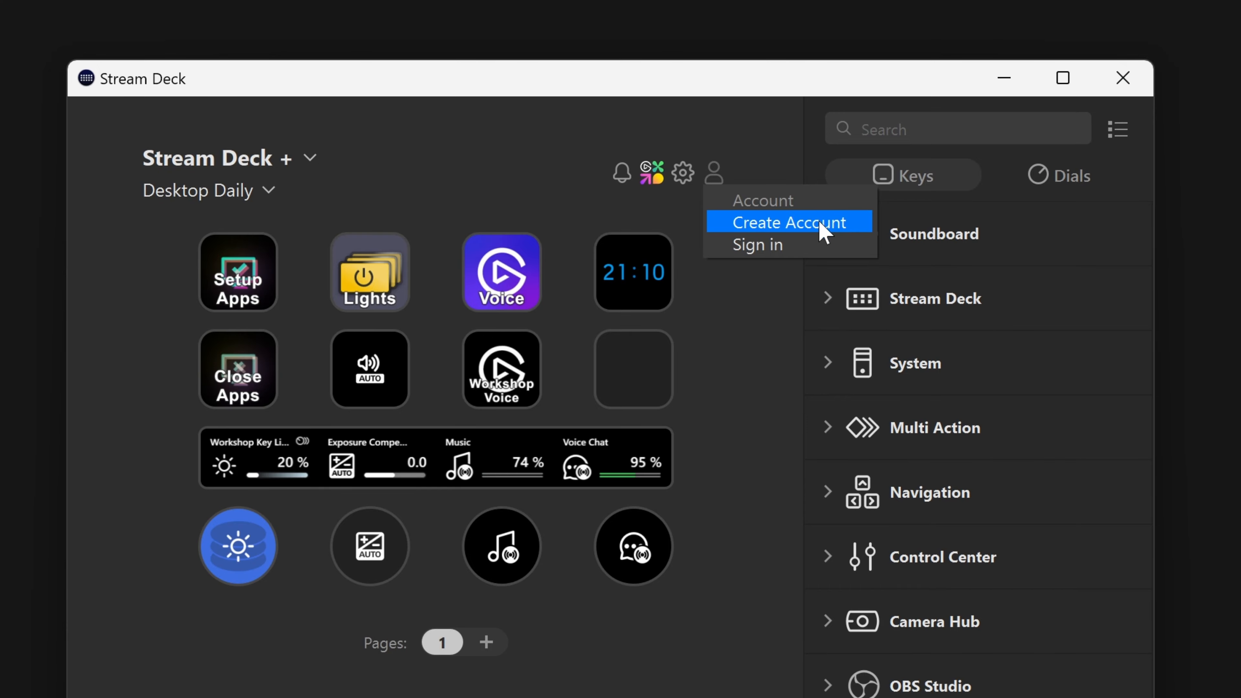
left_click(788, 222)
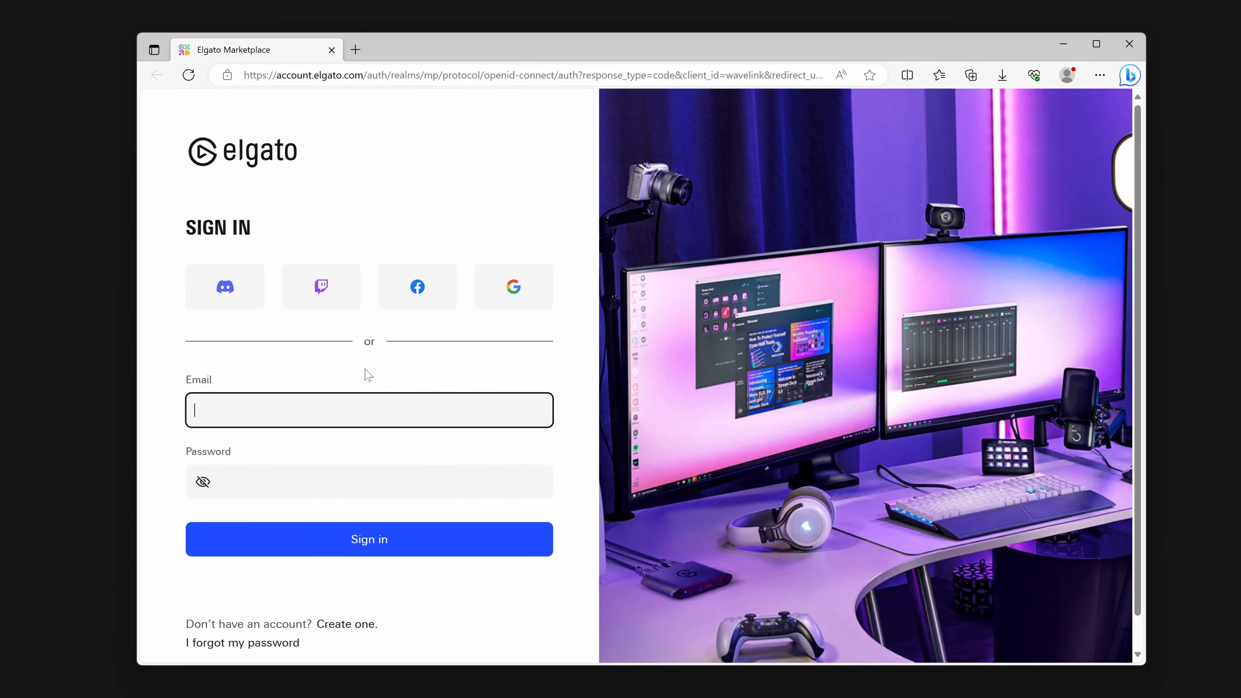
Step: Switch the Elgato sign-in page to the Create an Account form via 'Create one.'
left_click(349, 624)
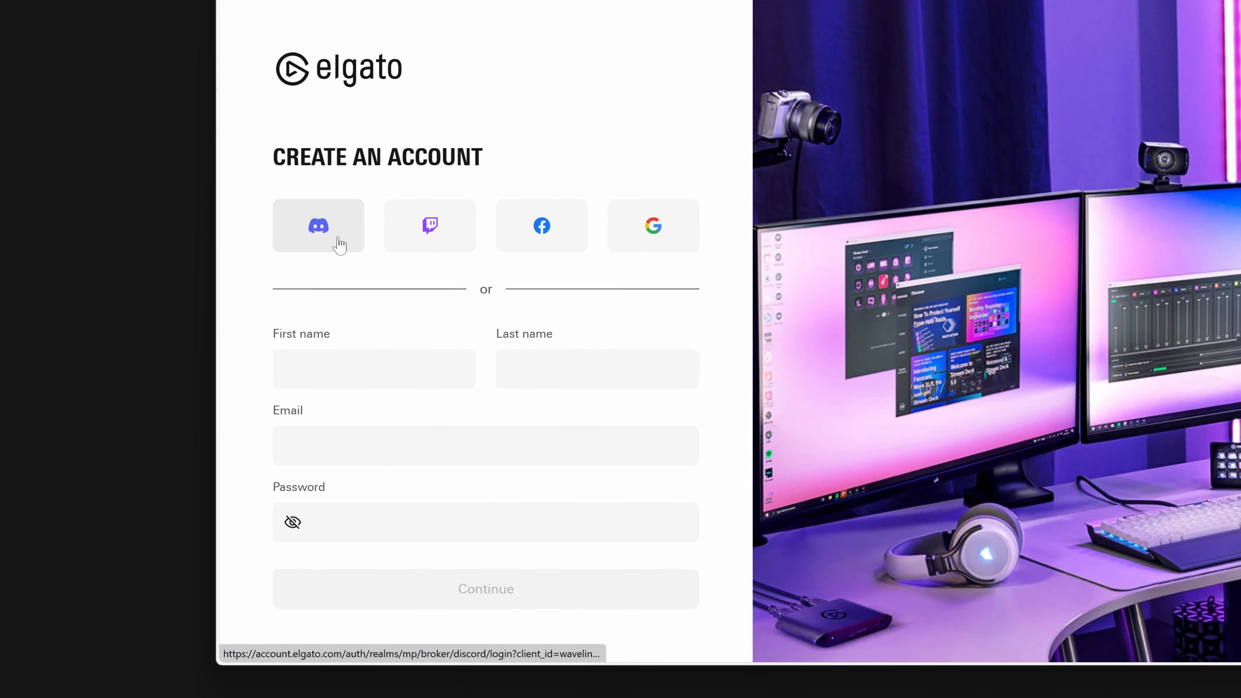
mouse_move(625, 275)
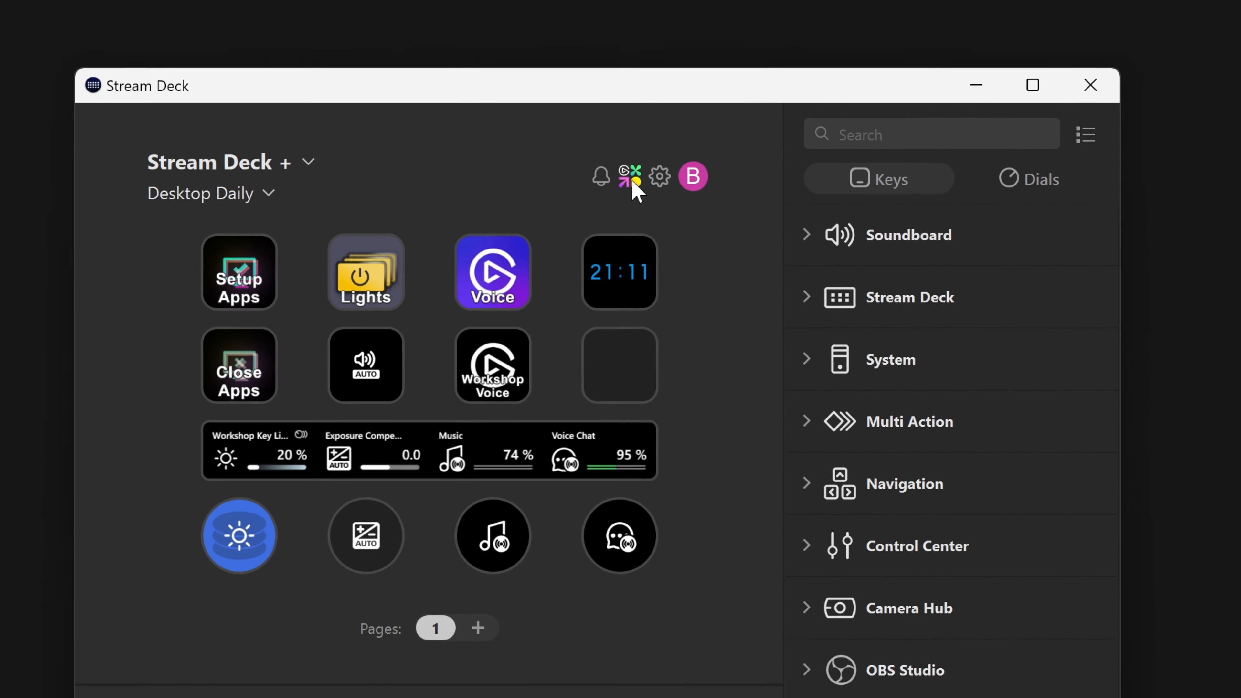
Step: Launch Elgato Marketplace in the browser from the signed-in Stream Deck header
left_click(629, 175)
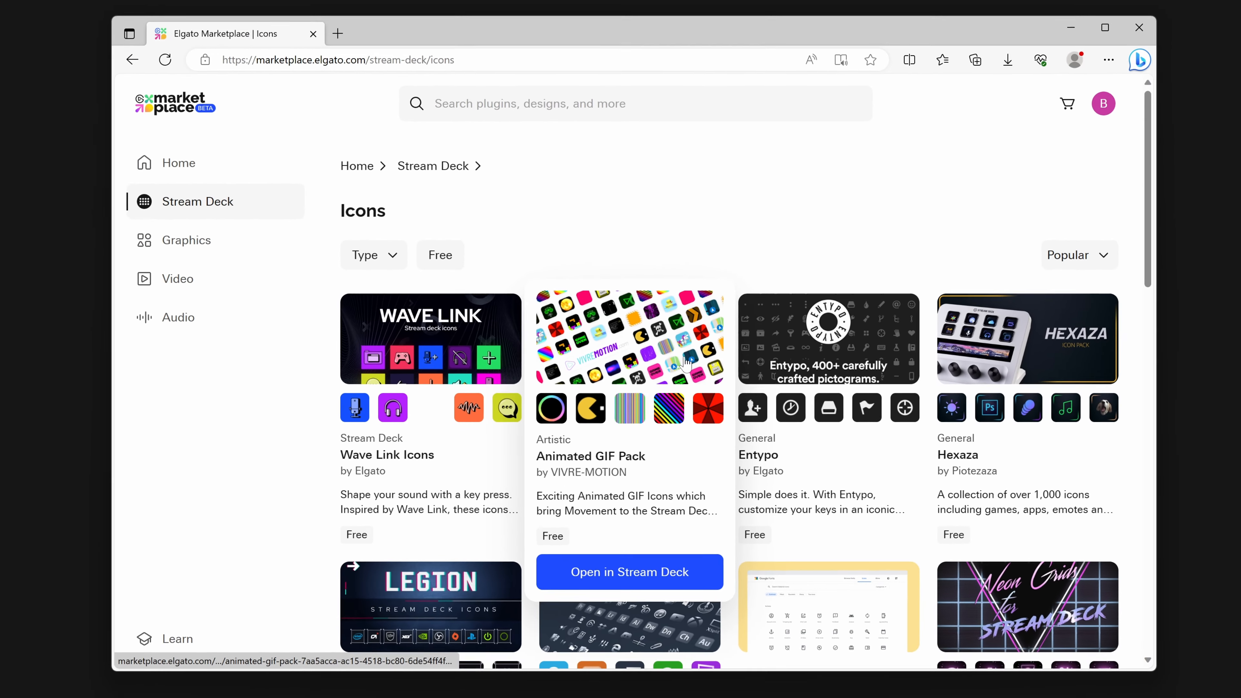
mouse_move(774, 354)
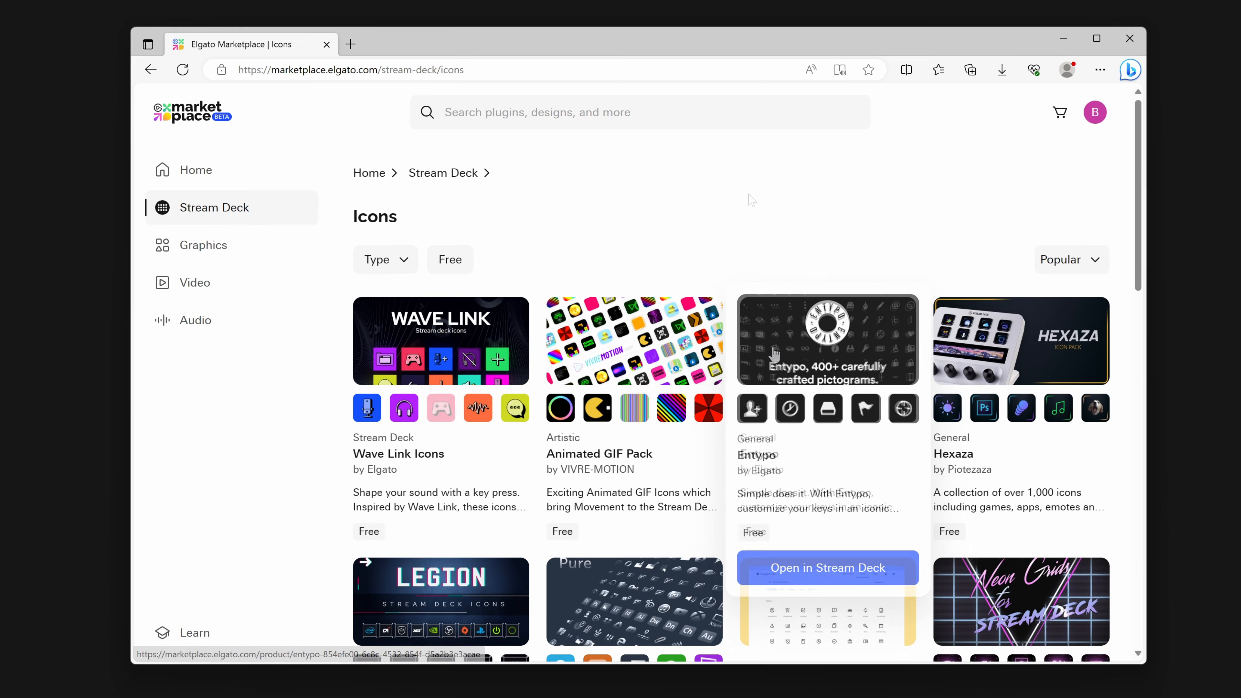
Step: Check the Type filter, then sort the icon packs by Name (A-Z)
left_click(378, 258)
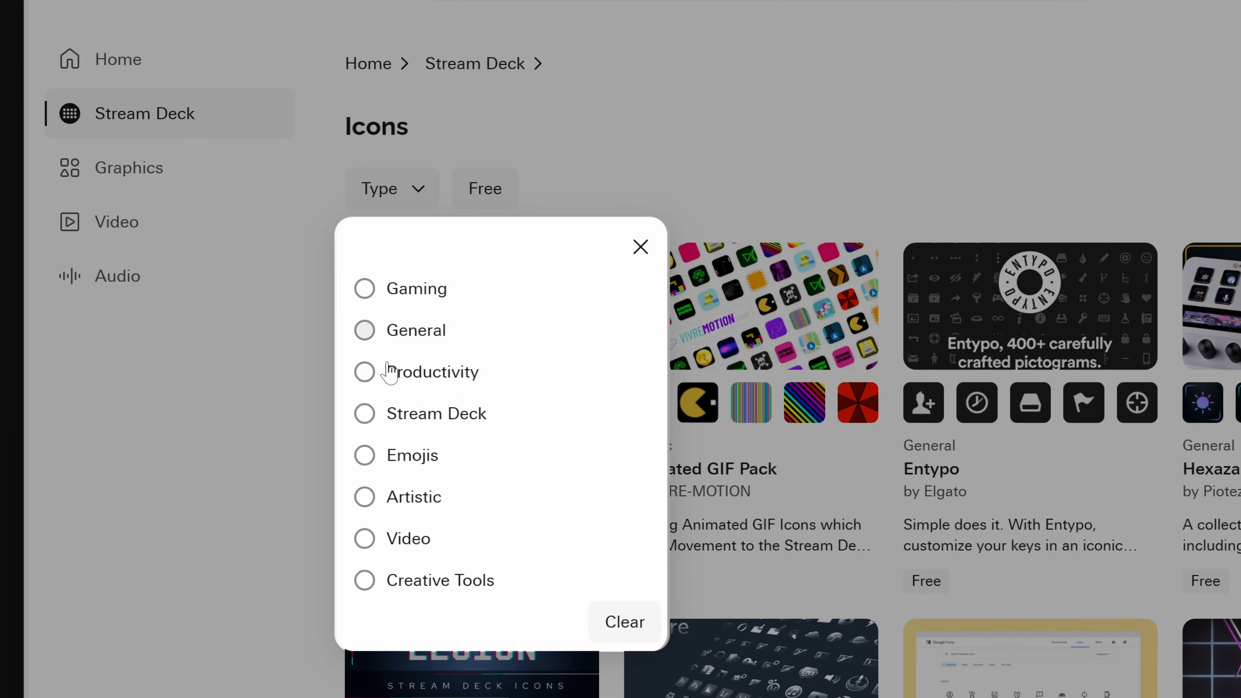
left_click(641, 246)
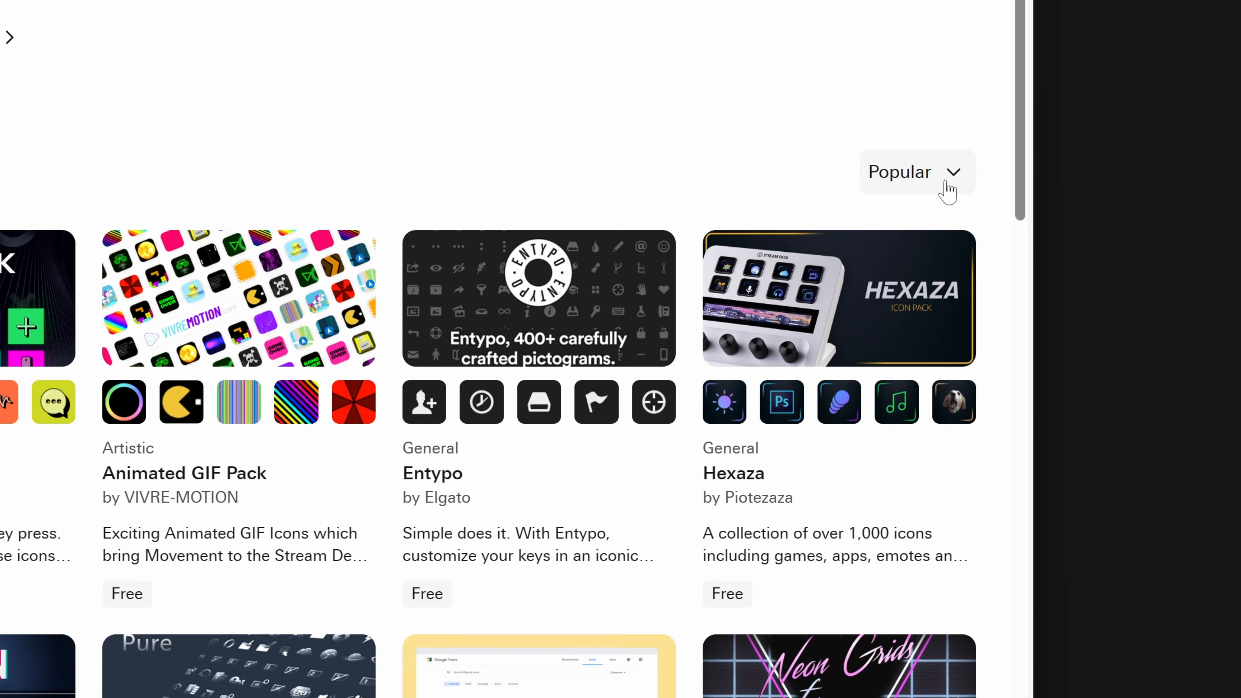
left_click(915, 172)
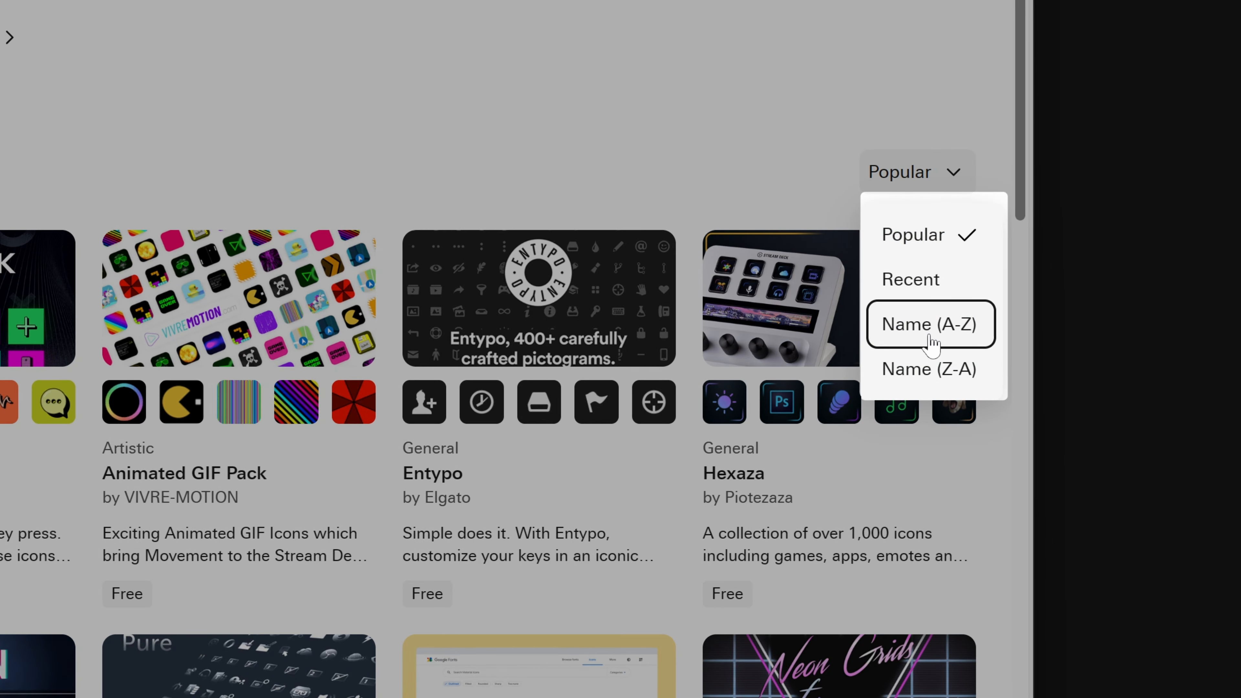
left_click(929, 323)
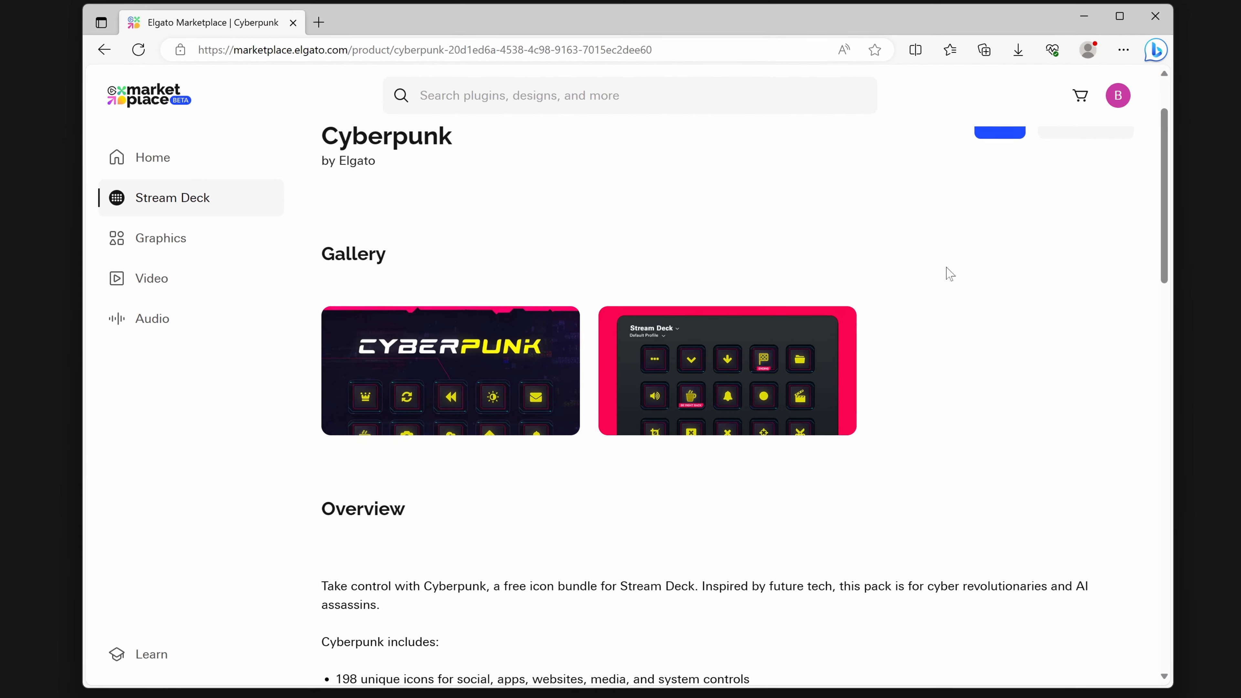
Step: Expand the Cyberpunk pack's full overview and get the free pack
left_click(450, 370)
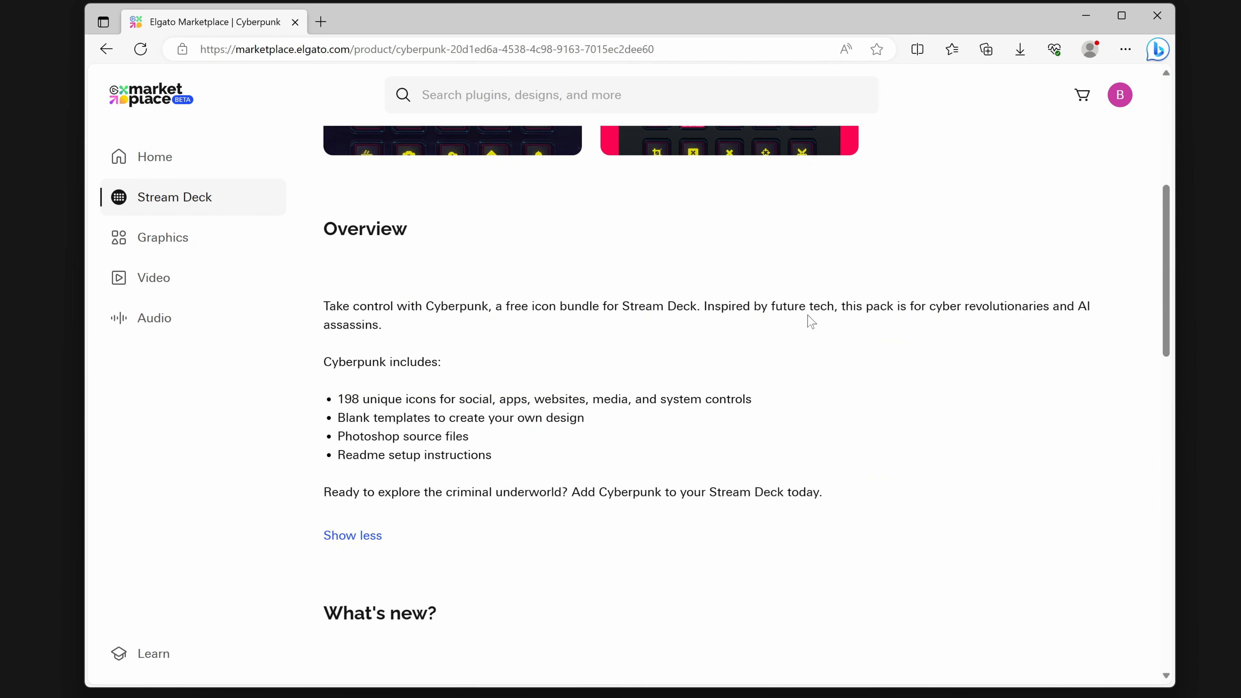
mouse_move(780, 424)
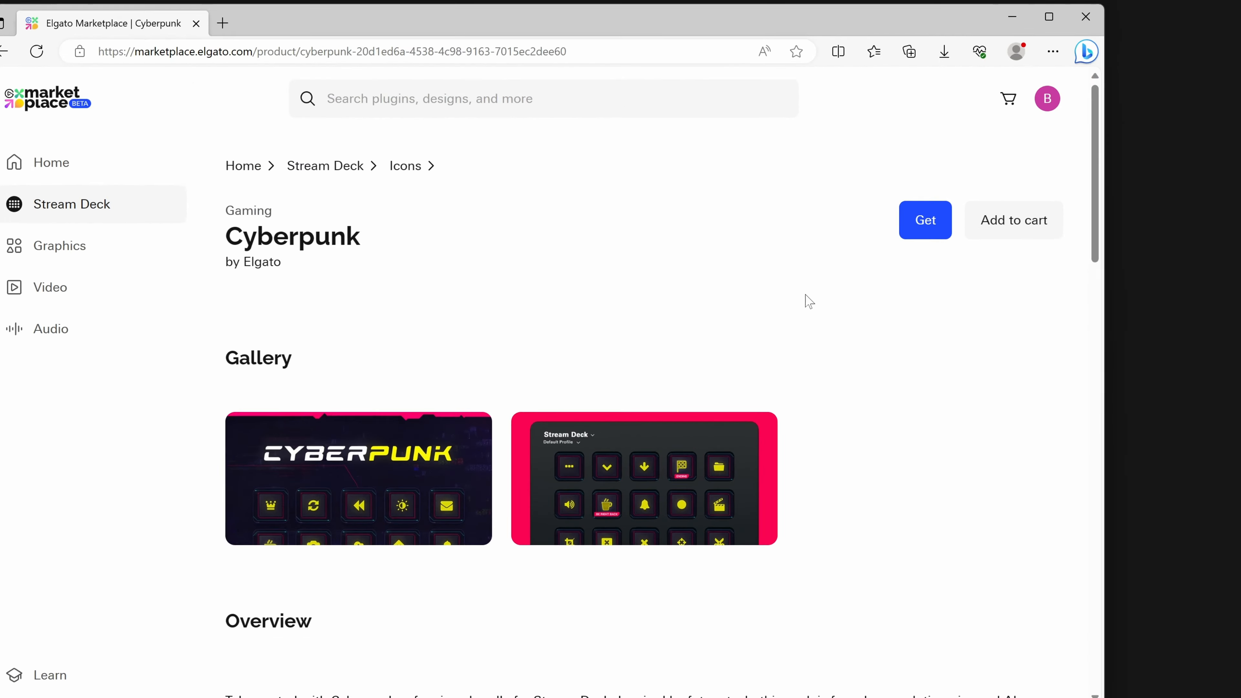
left_click(924, 220)
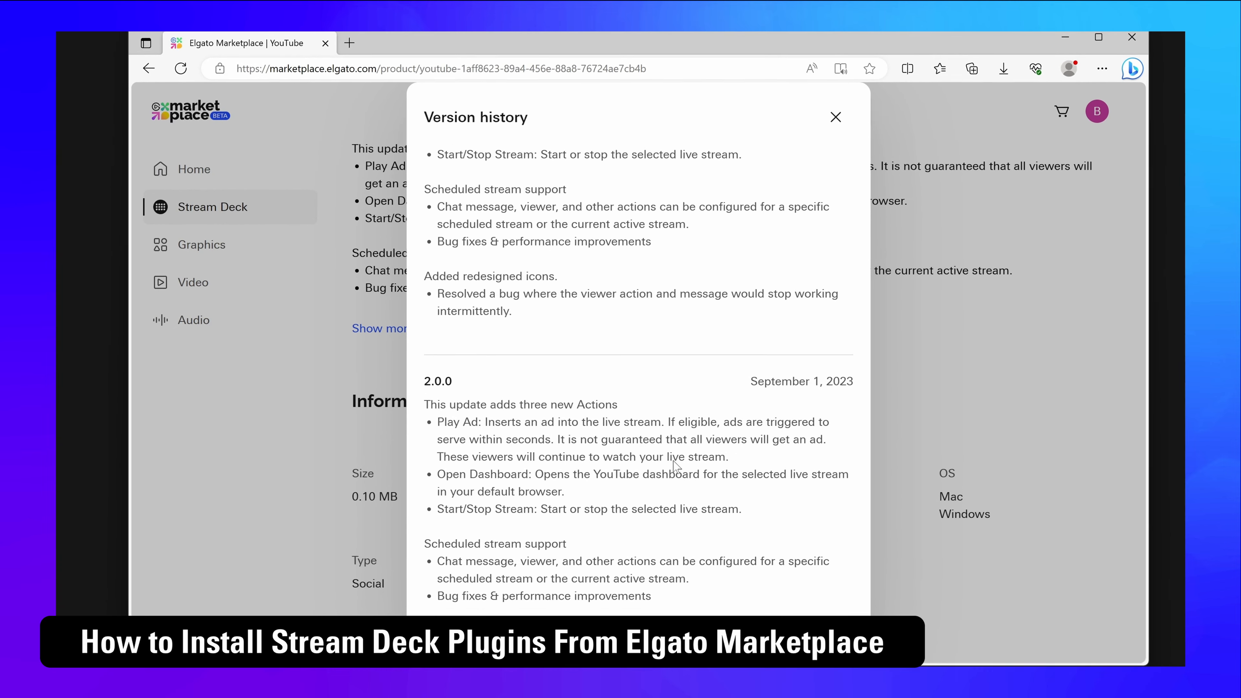
Step: Dismiss the YouTube plugin's version history and get the free plugin
left_click(835, 117)
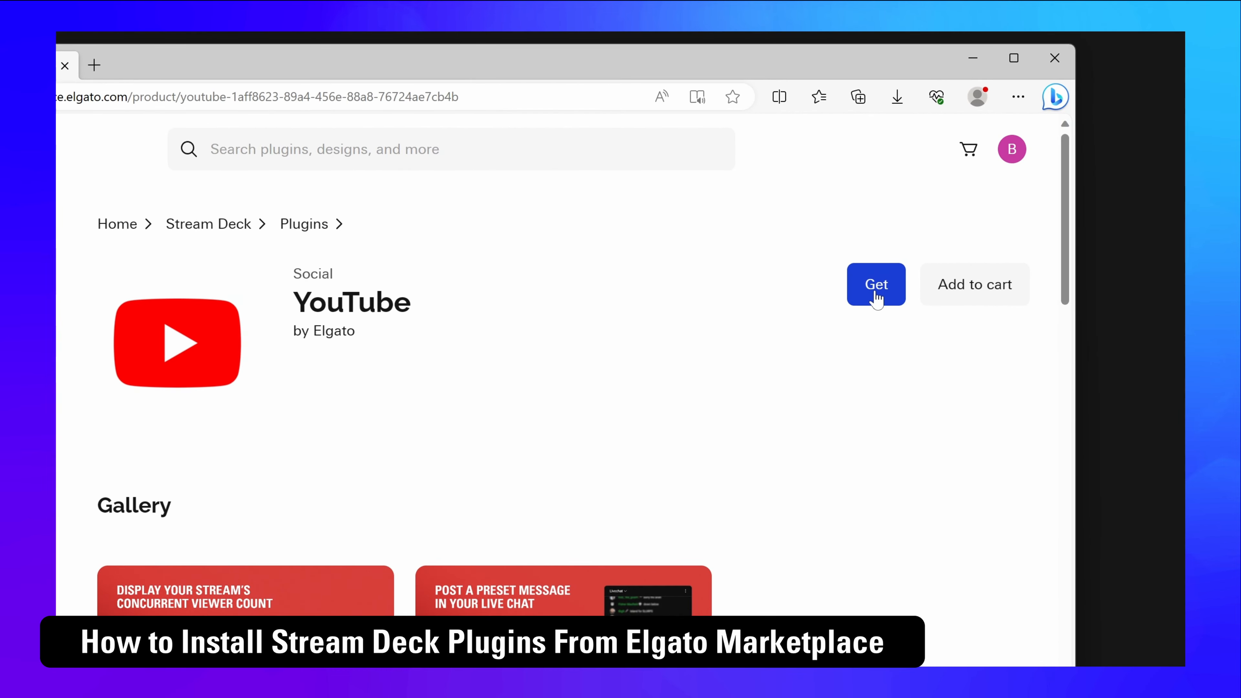
left_click(875, 284)
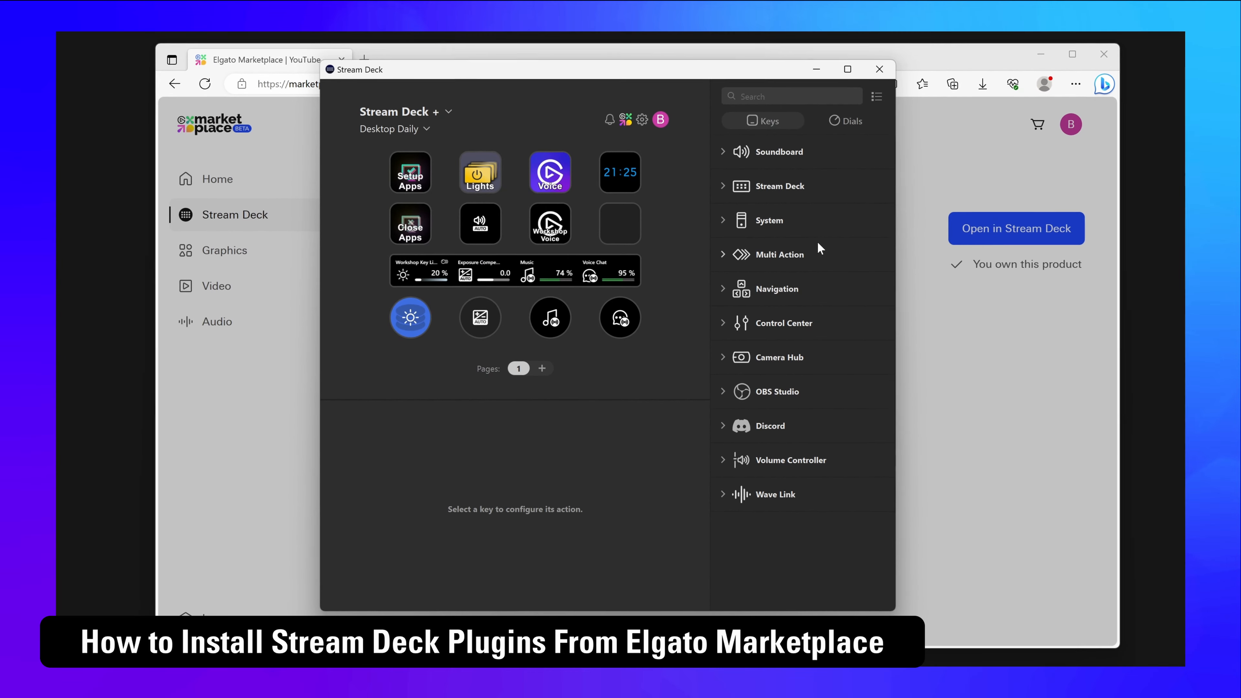